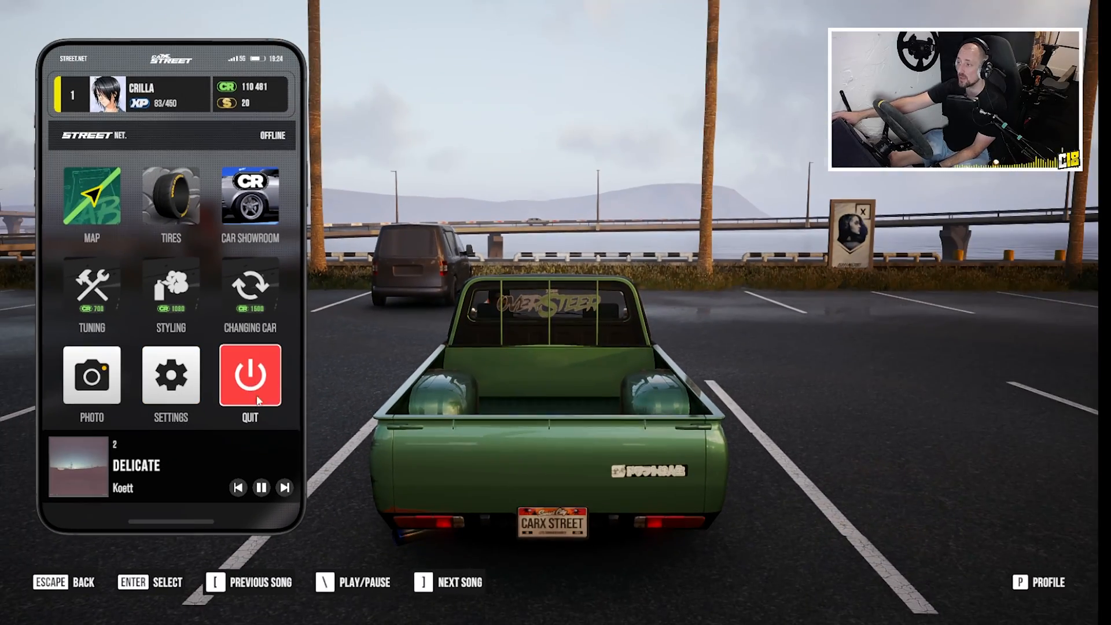
Step: Open the game settings from the phone menu and go to the CONTROLS list
{"action": "left_click", "coordinate": [170, 376]}
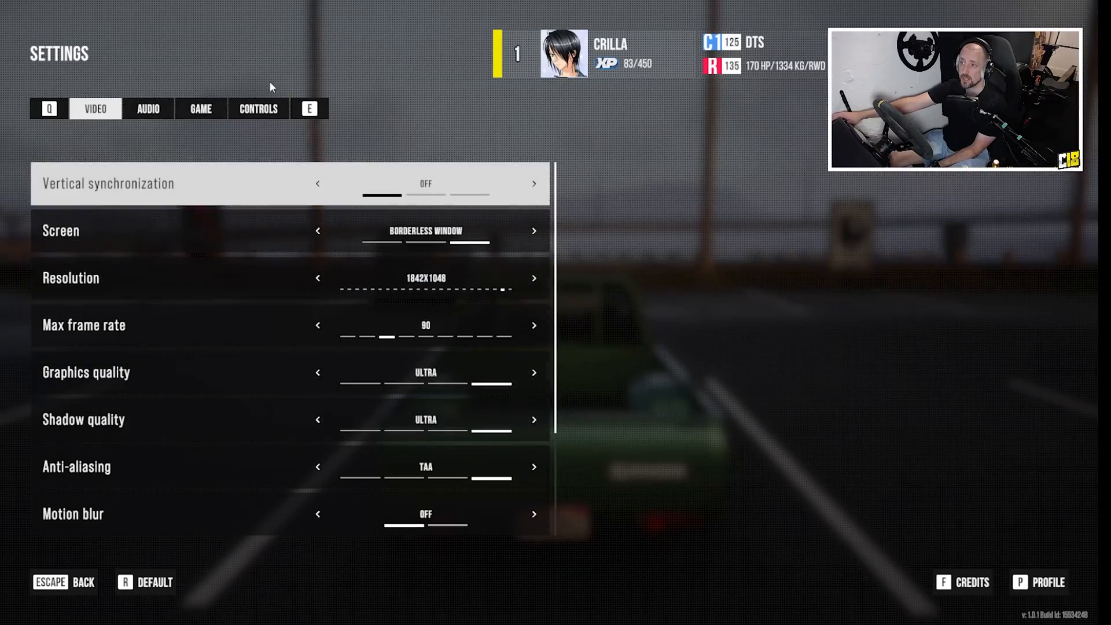
{"action": "left_click", "coordinate": [258, 108]}
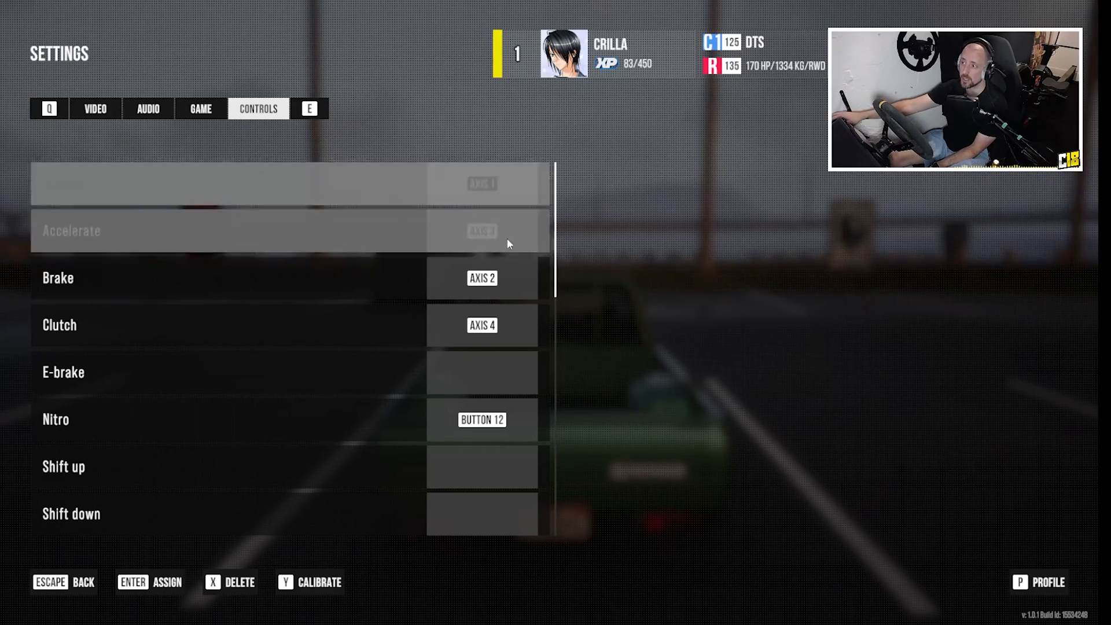
{"action": "scroll", "scroll_direction": "down", "scroll_amount": 3}
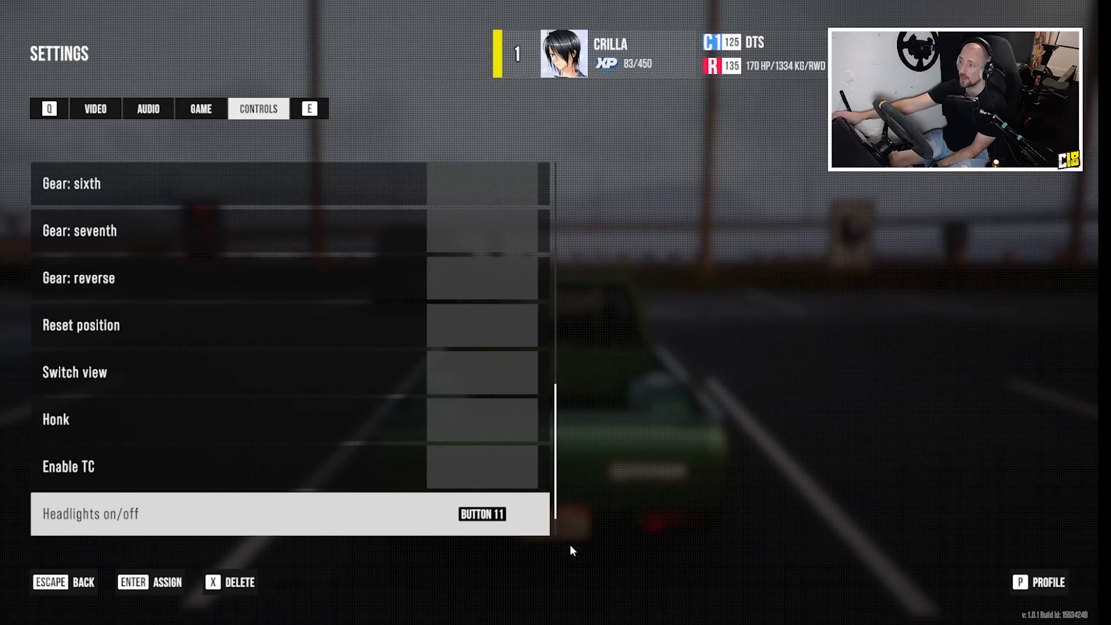
{"action": "scroll", "scroll_direction": "up", "scroll_amount": 3}
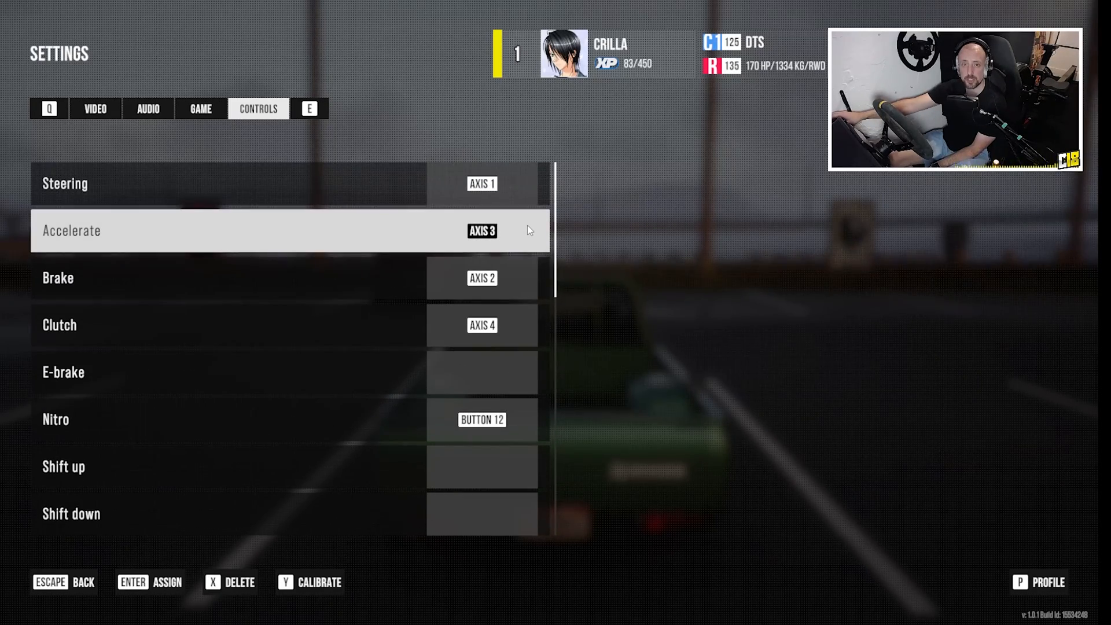
{"action": "mouse_move", "coordinate": [708, 279]}
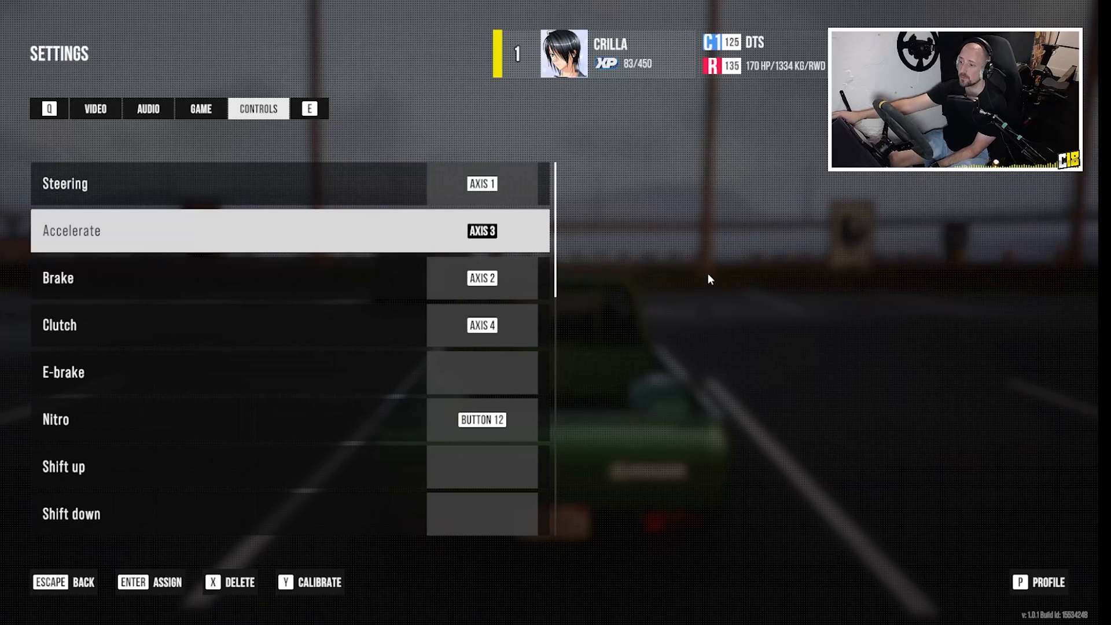
{"action": "mouse_move", "coordinate": [500, 250]}
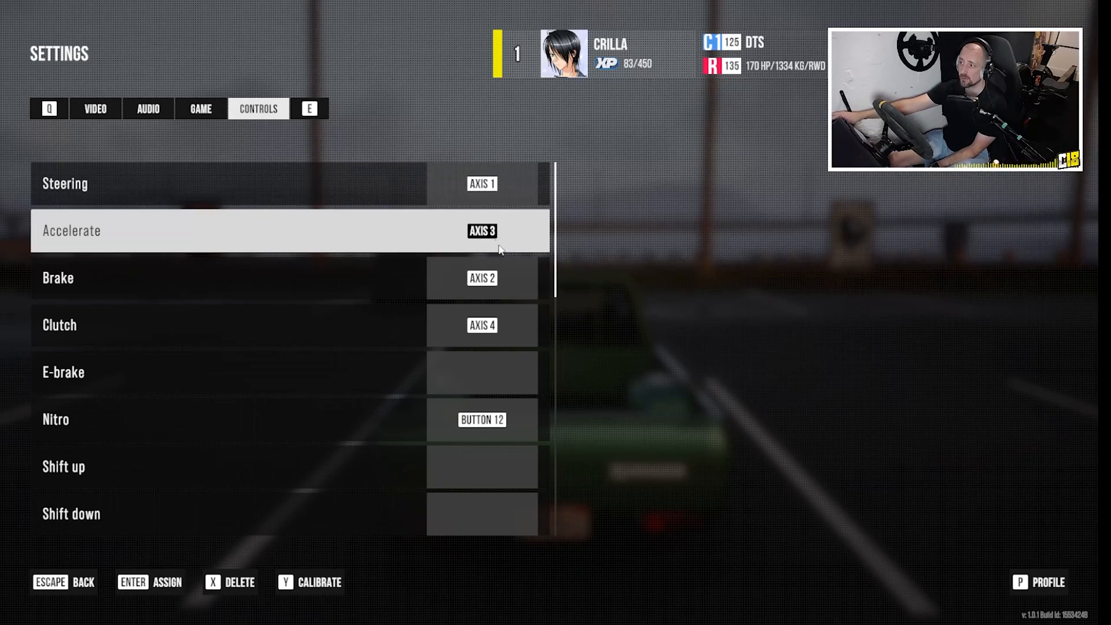
Step: Remove an existing control binding from the controls list
{"action": "key", "text": "y"}
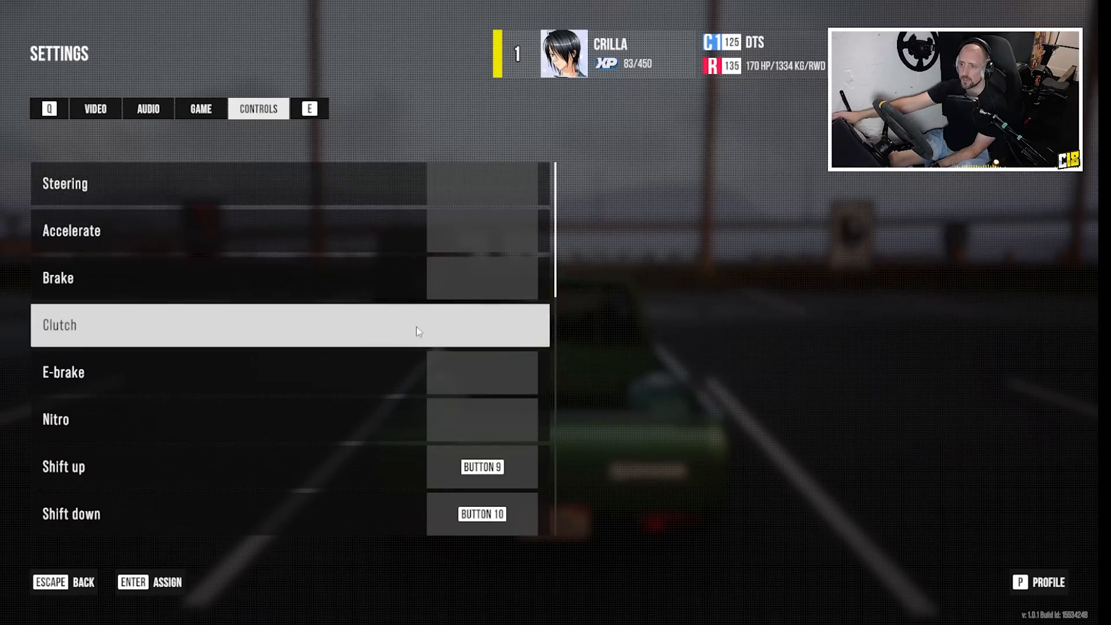
Step: Scroll to the axis 1 e-brake binding and open its 0–1000 calibration screen
{"action": "scroll", "scroll_direction": "down", "scroll_amount": 3}
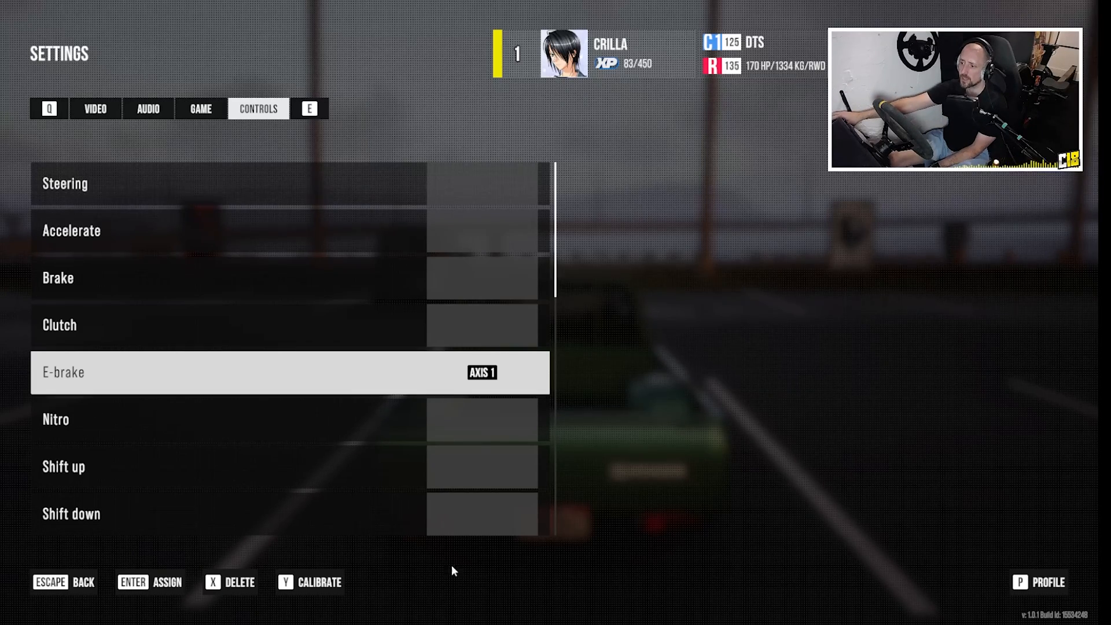
{"action": "key", "text": "y"}
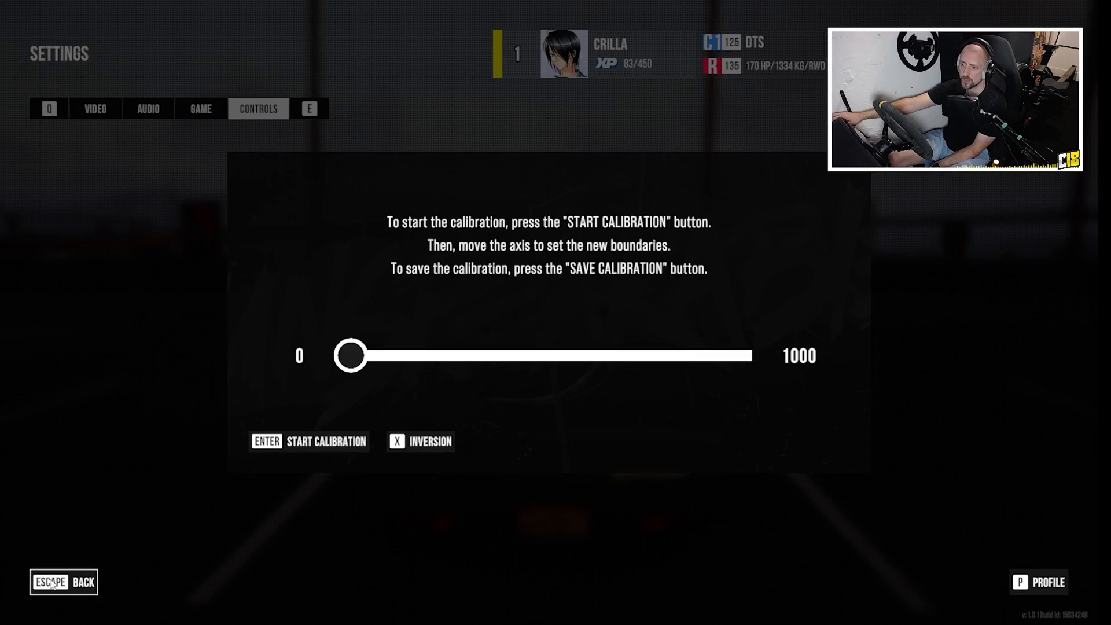